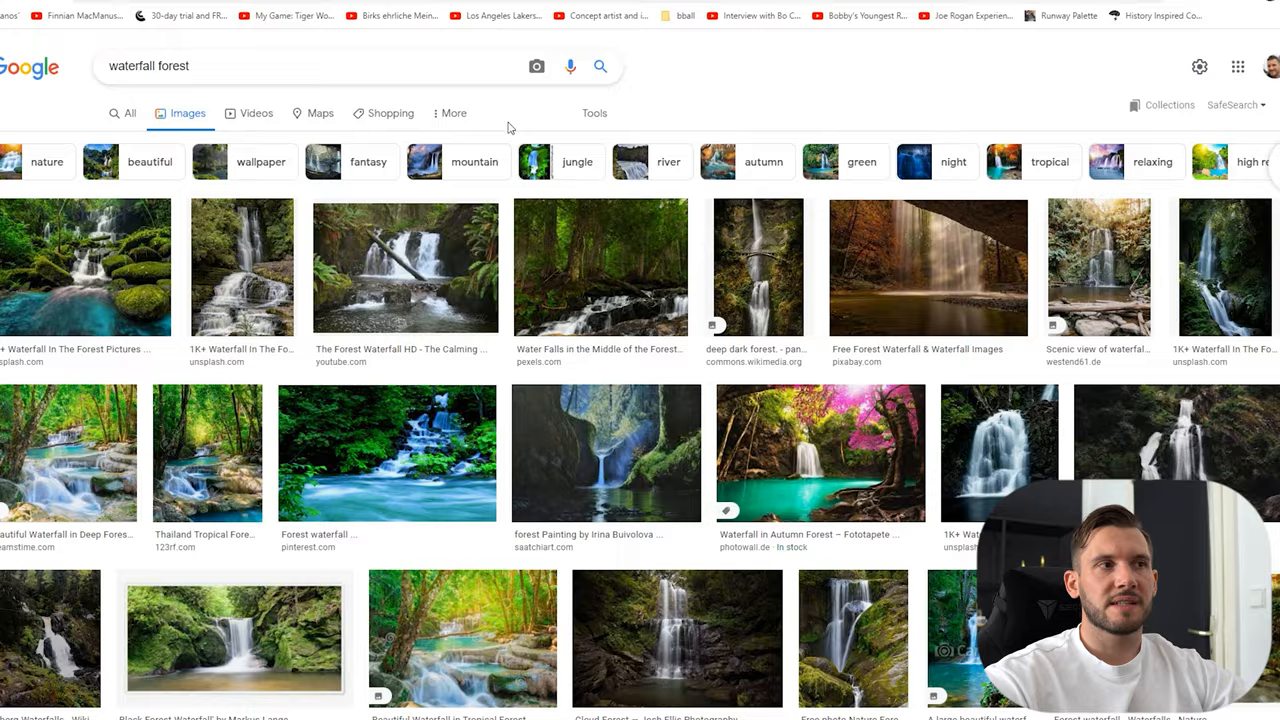
# Scroll through the waterfall forest image results before switching to the Environments reference folder.
pyautogui.scroll(-3)
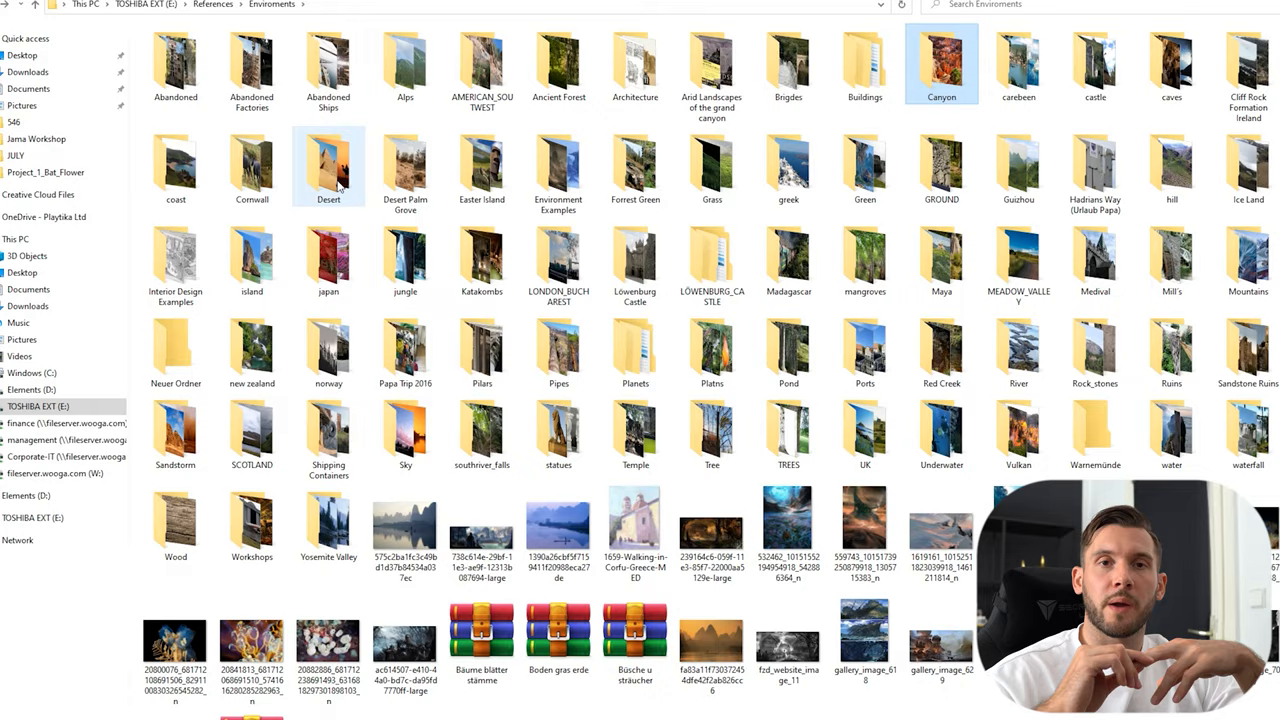
# Leave the Environments folder and return to the ruined-arches painting window.
pyautogui.doubleClick(482, 70)
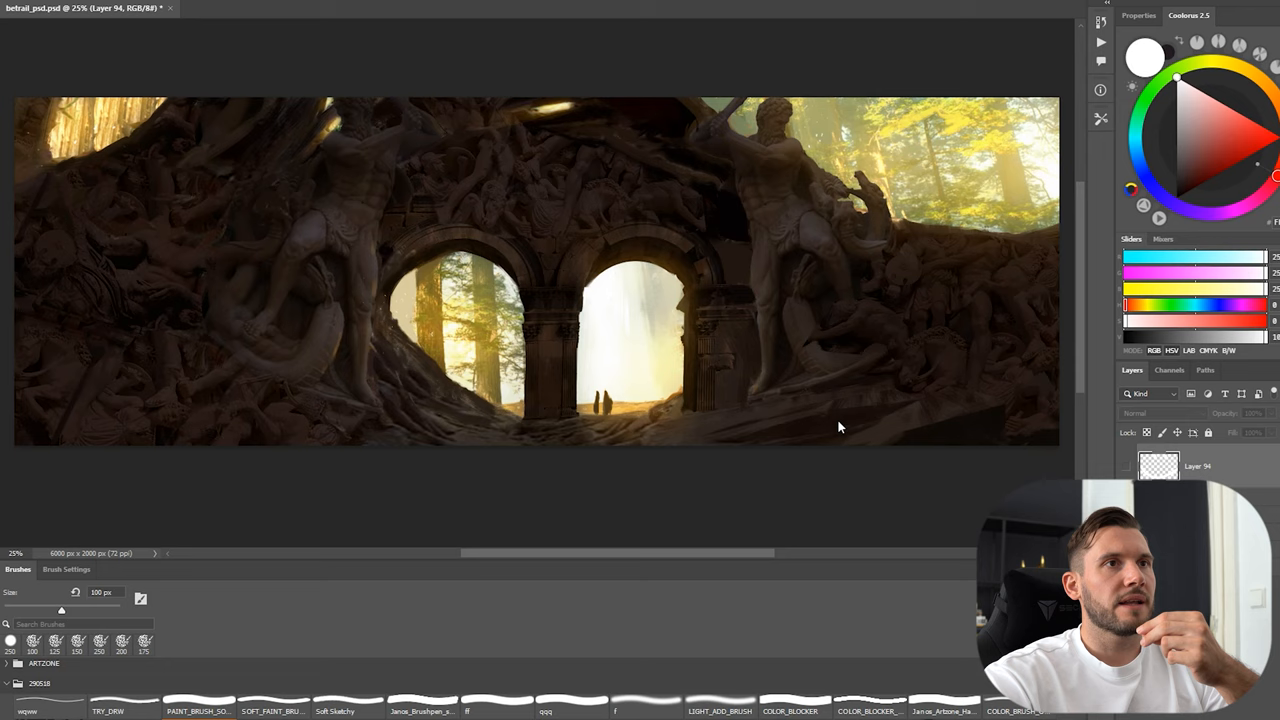
pyautogui.moveTo(380, 198)
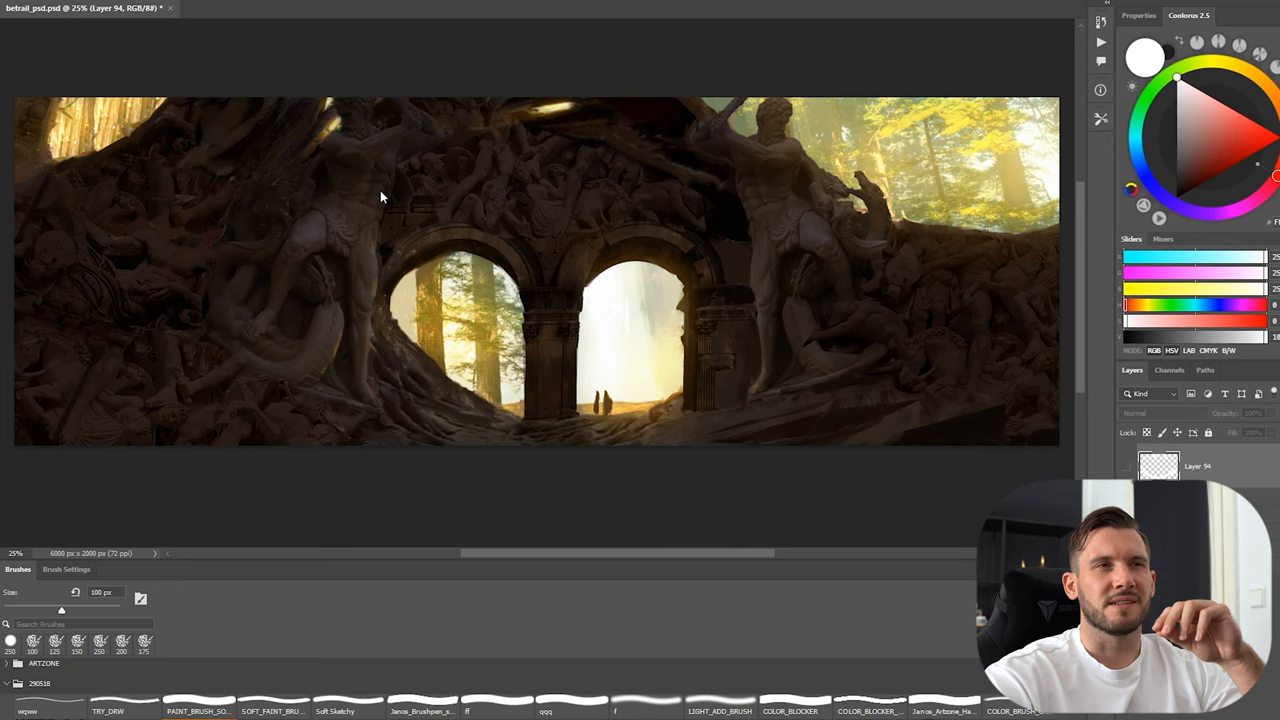
pyautogui.moveTo(512, 216)
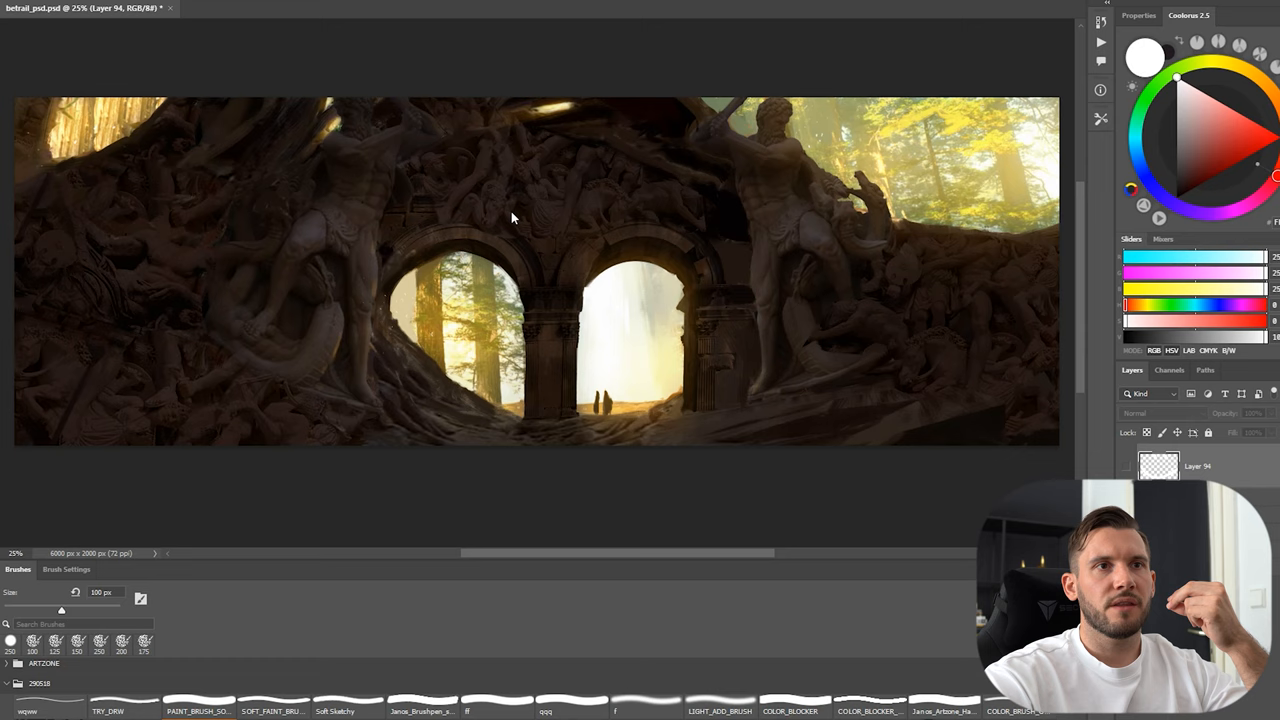
pyautogui.moveTo(988, 326)
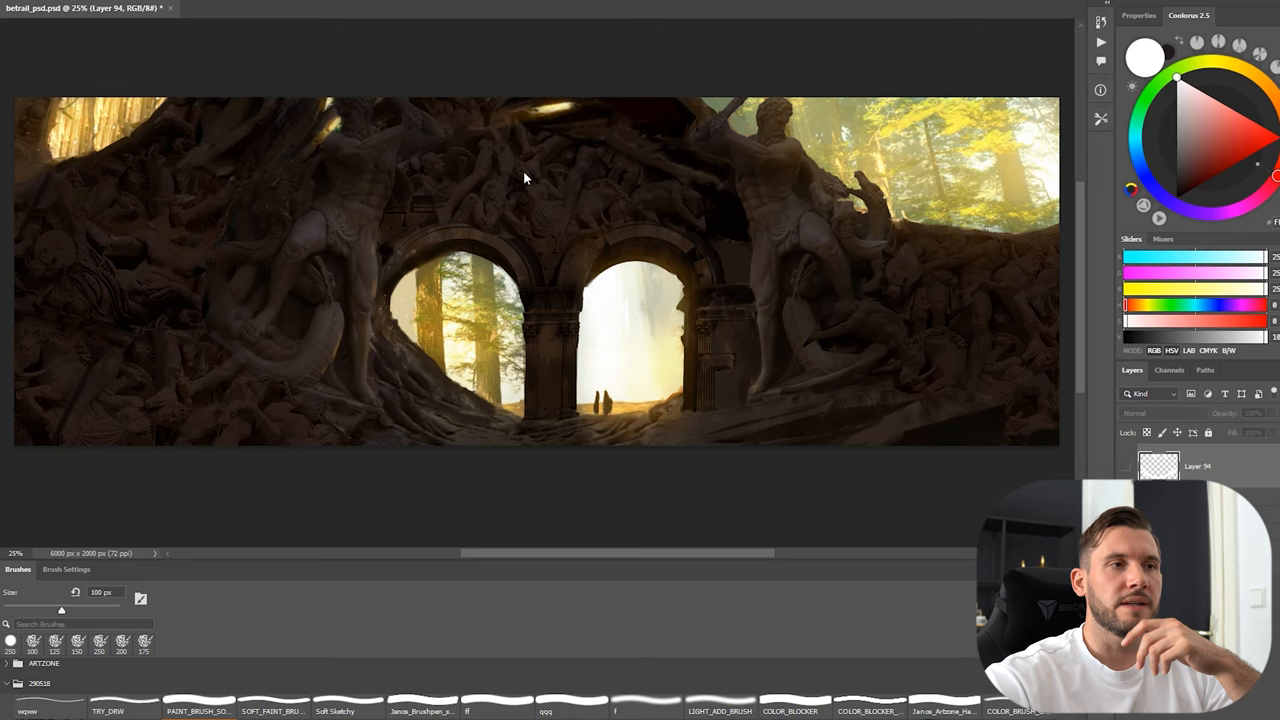
pyautogui.moveTo(580, 396)
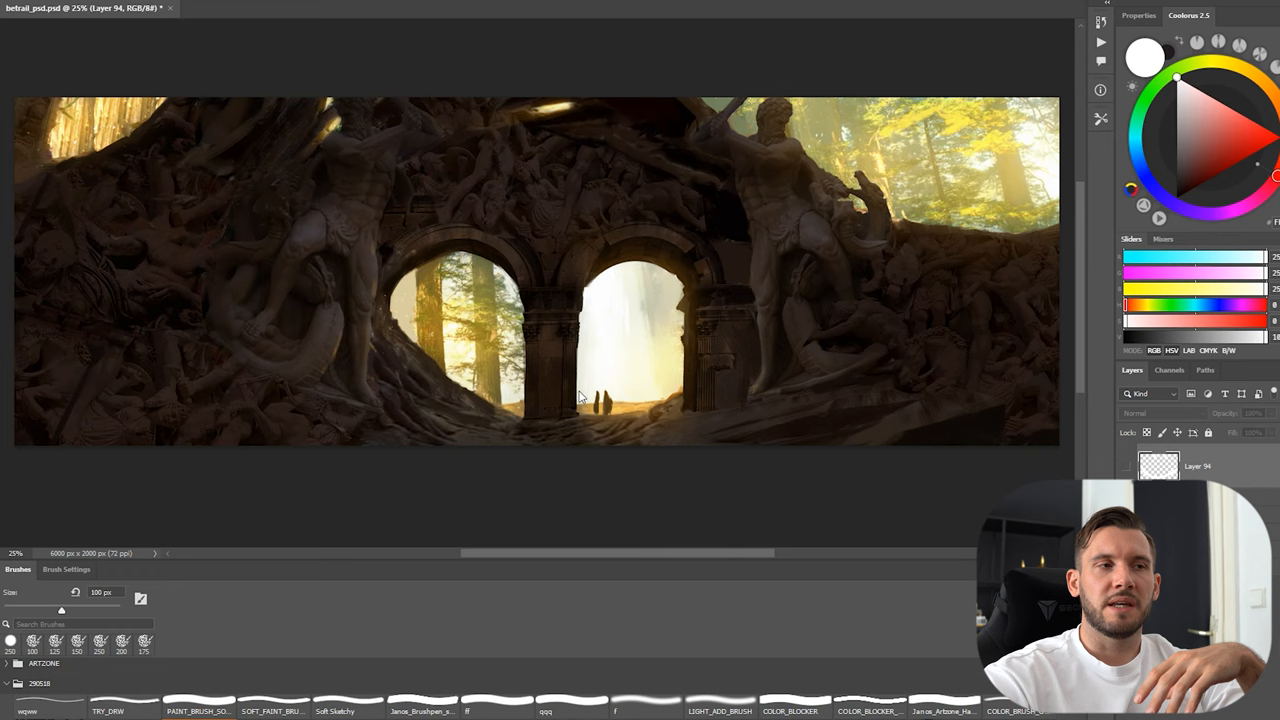
pyautogui.moveTo(620, 388)
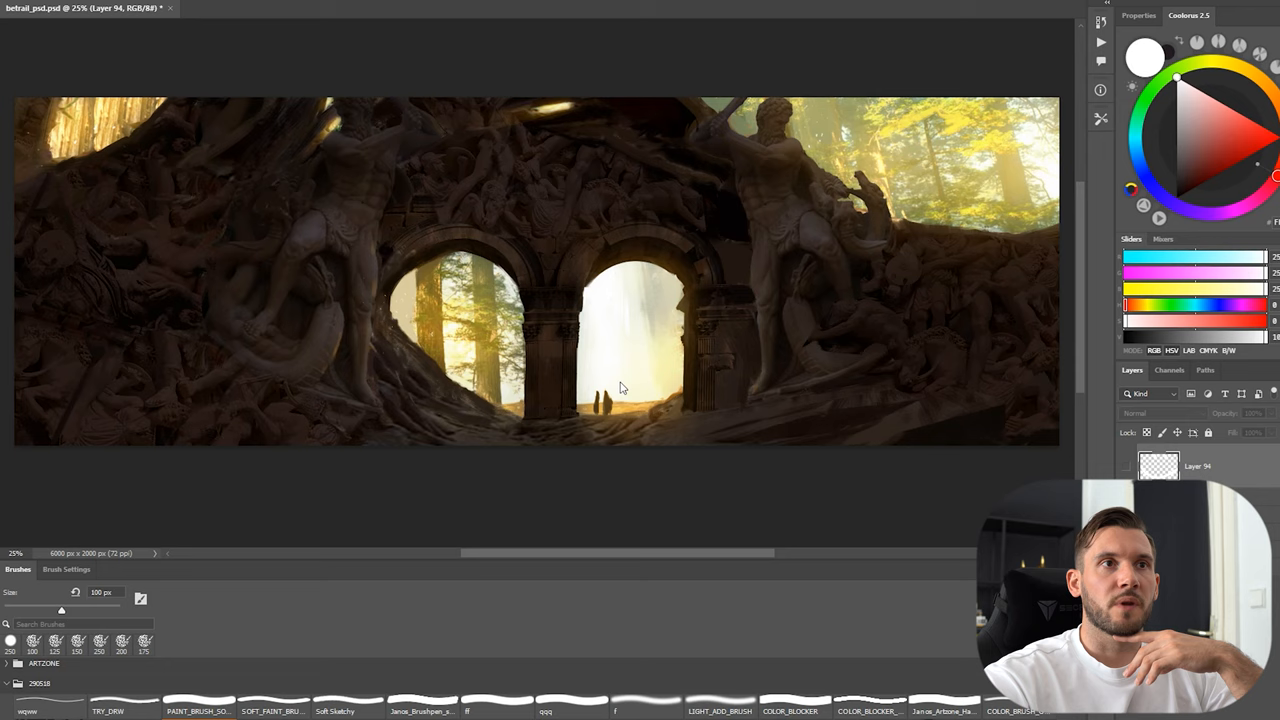
pyautogui.moveTo(224, 142)
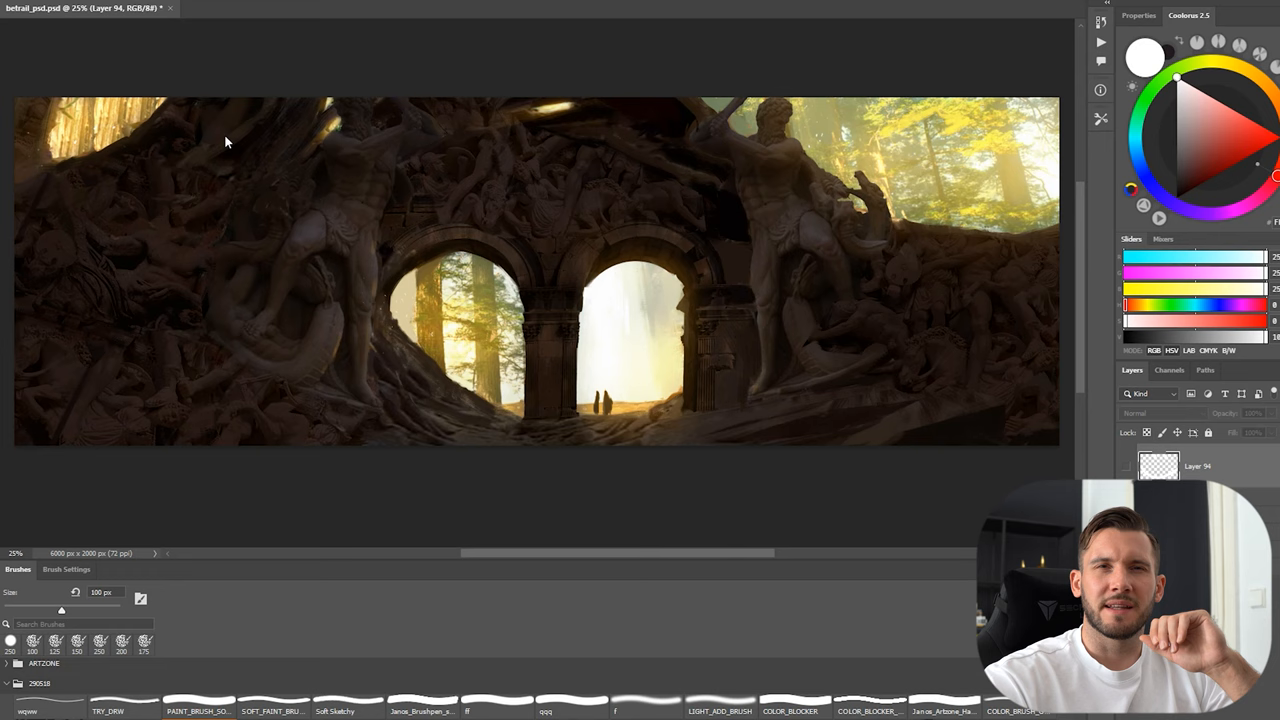
pyautogui.moveTo(960, 240)
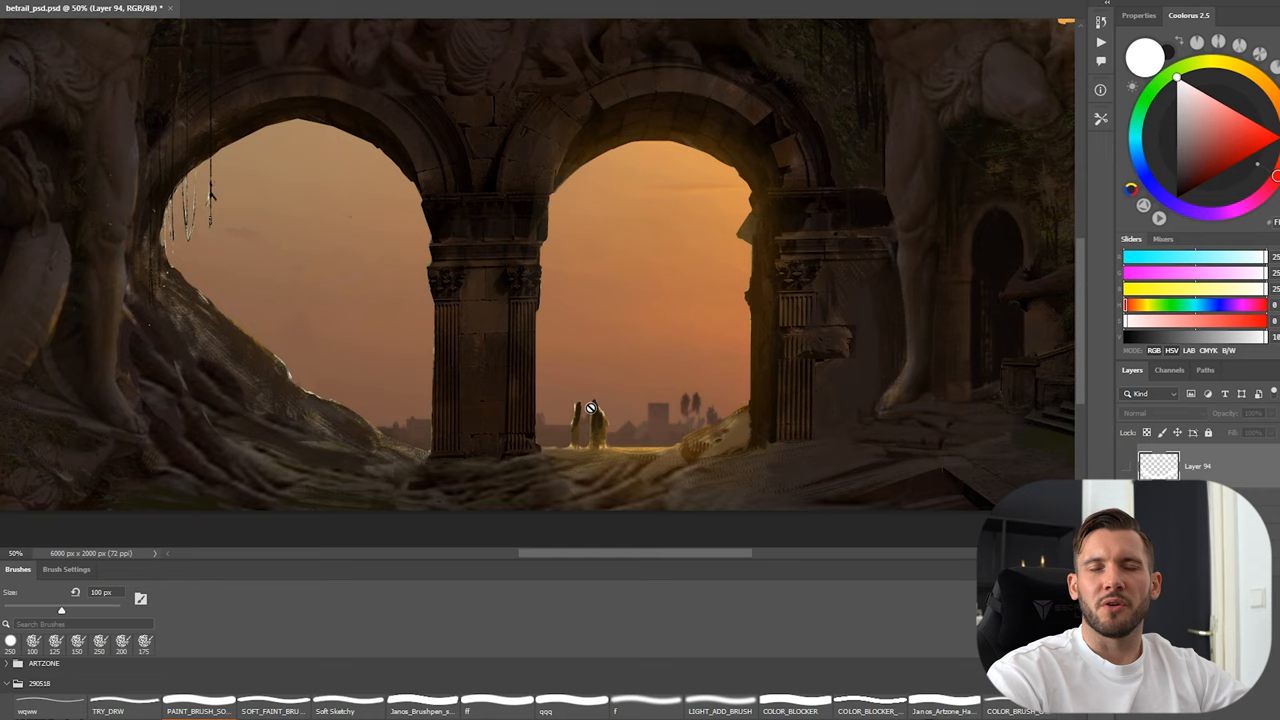
pyautogui.moveTo(622, 462)
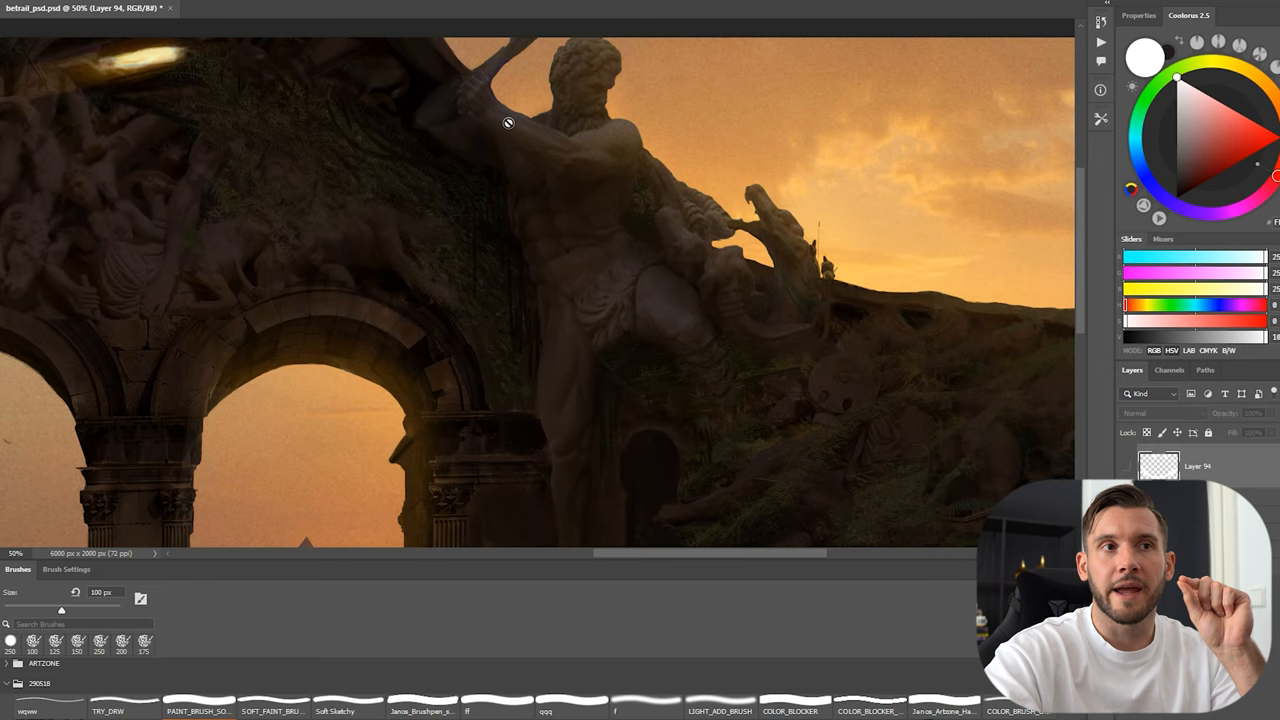
pyautogui.moveTo(650, 168)
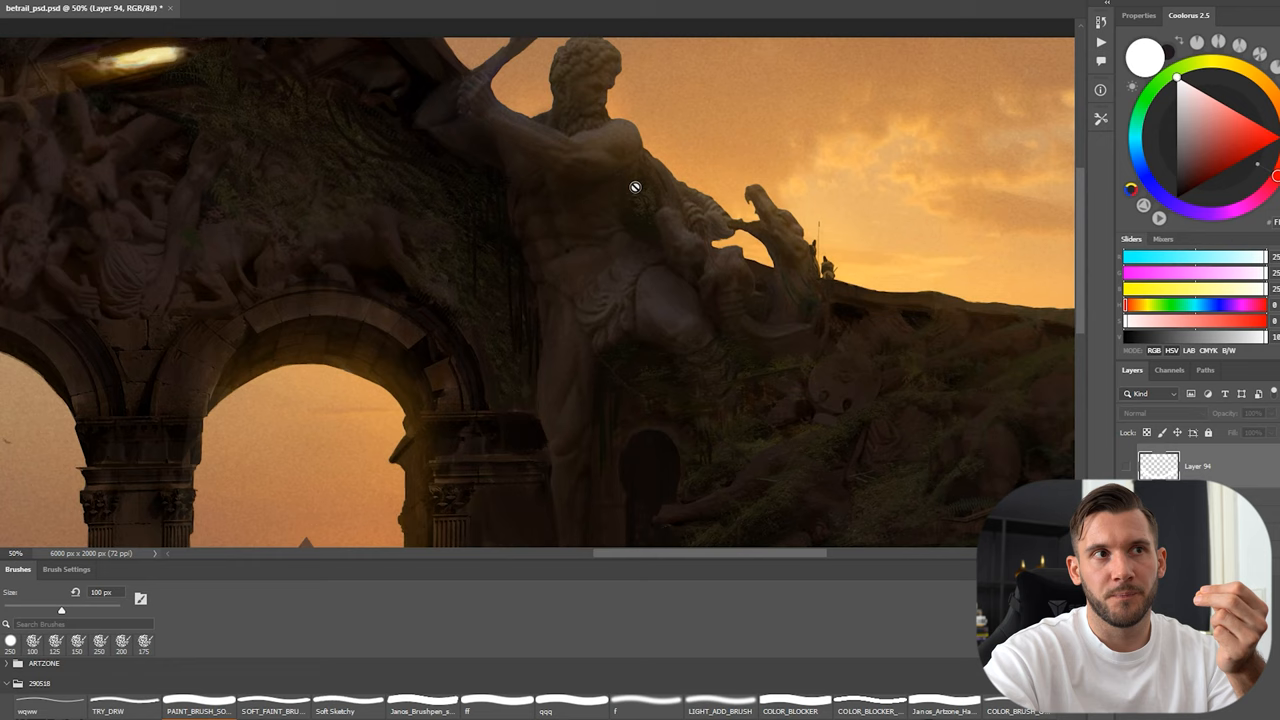
pyautogui.moveTo(590, 206)
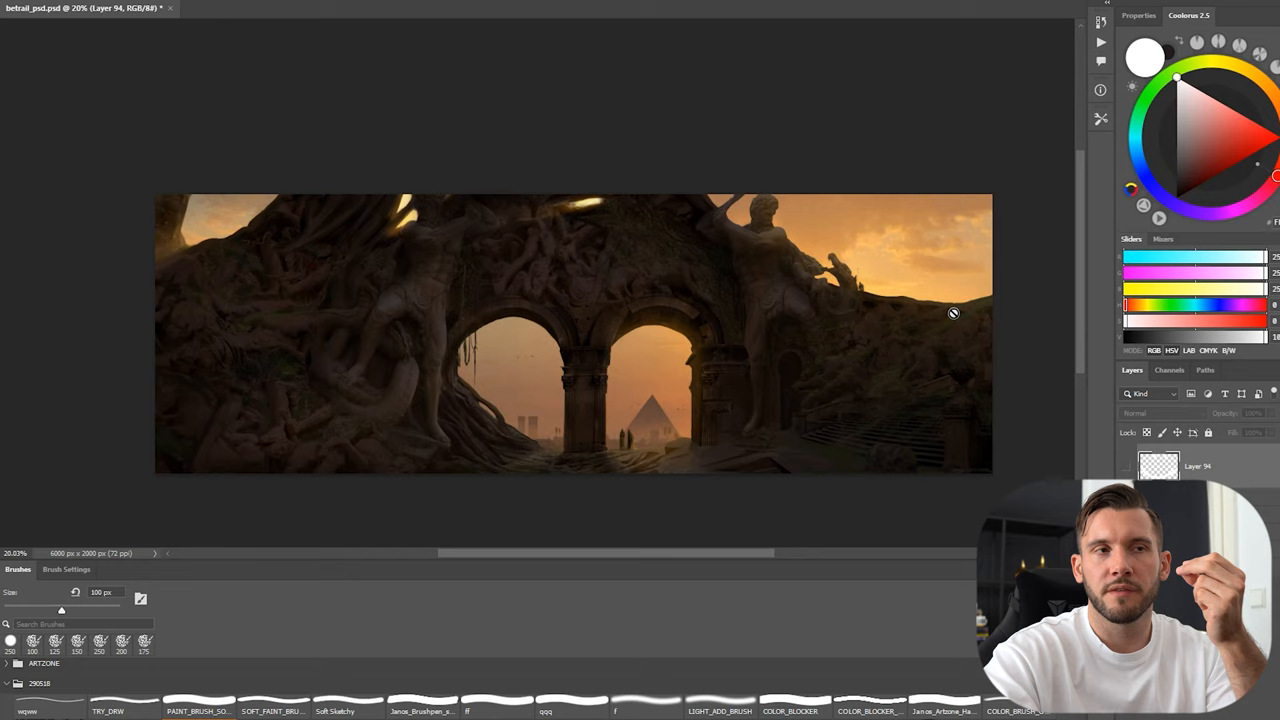
pyautogui.moveTo(992, 292)
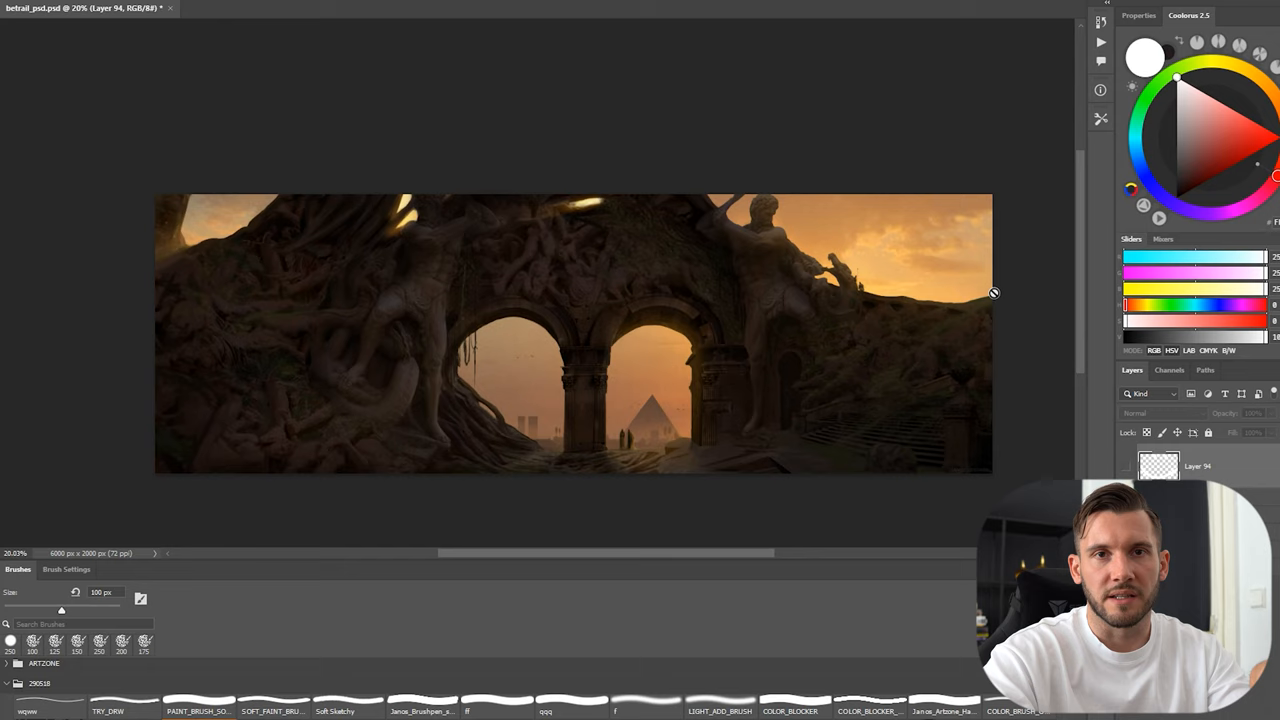
pyautogui.moveTo(828, 304)
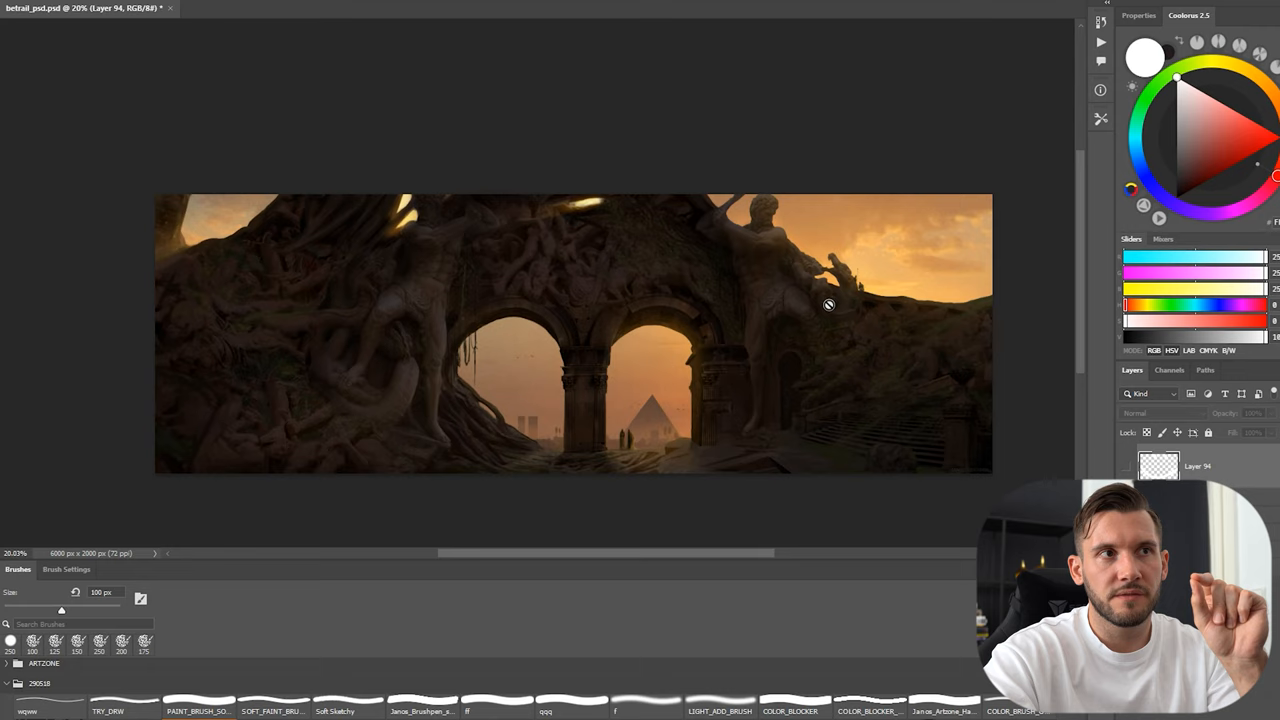
pyautogui.moveTo(700, 162)
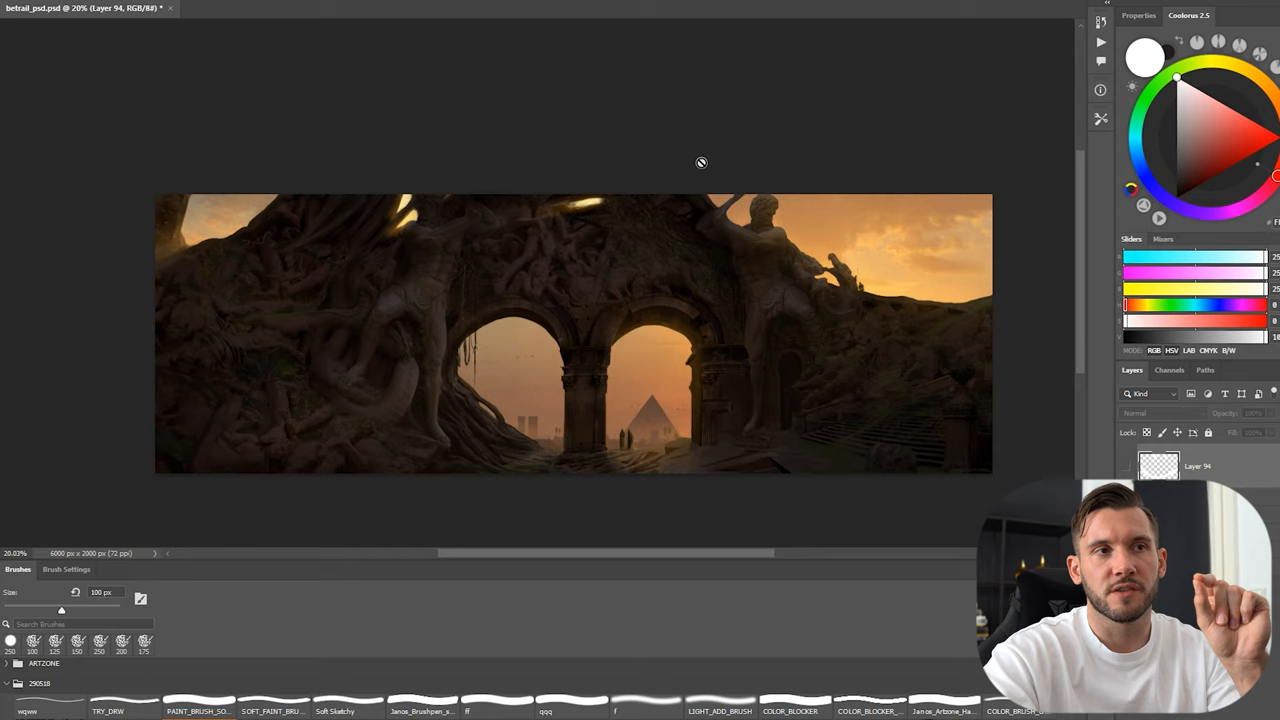
pyautogui.moveTo(644, 436)
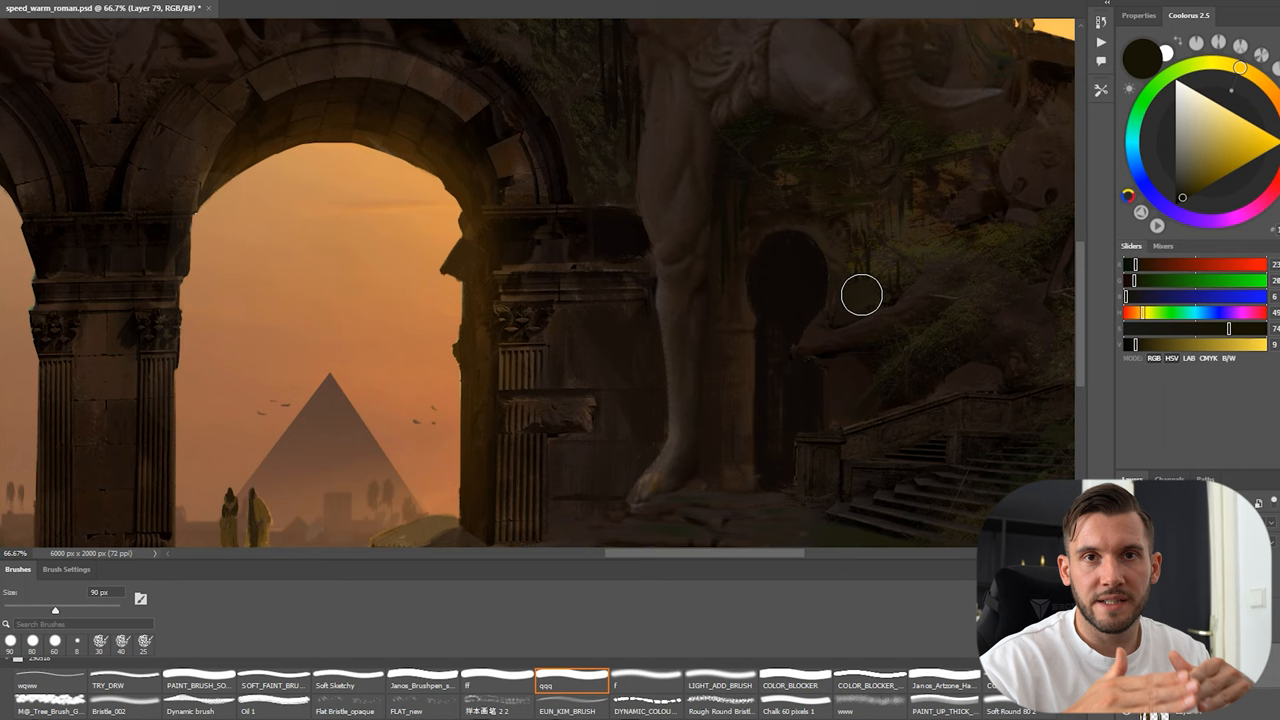
pyautogui.click(198, 696)
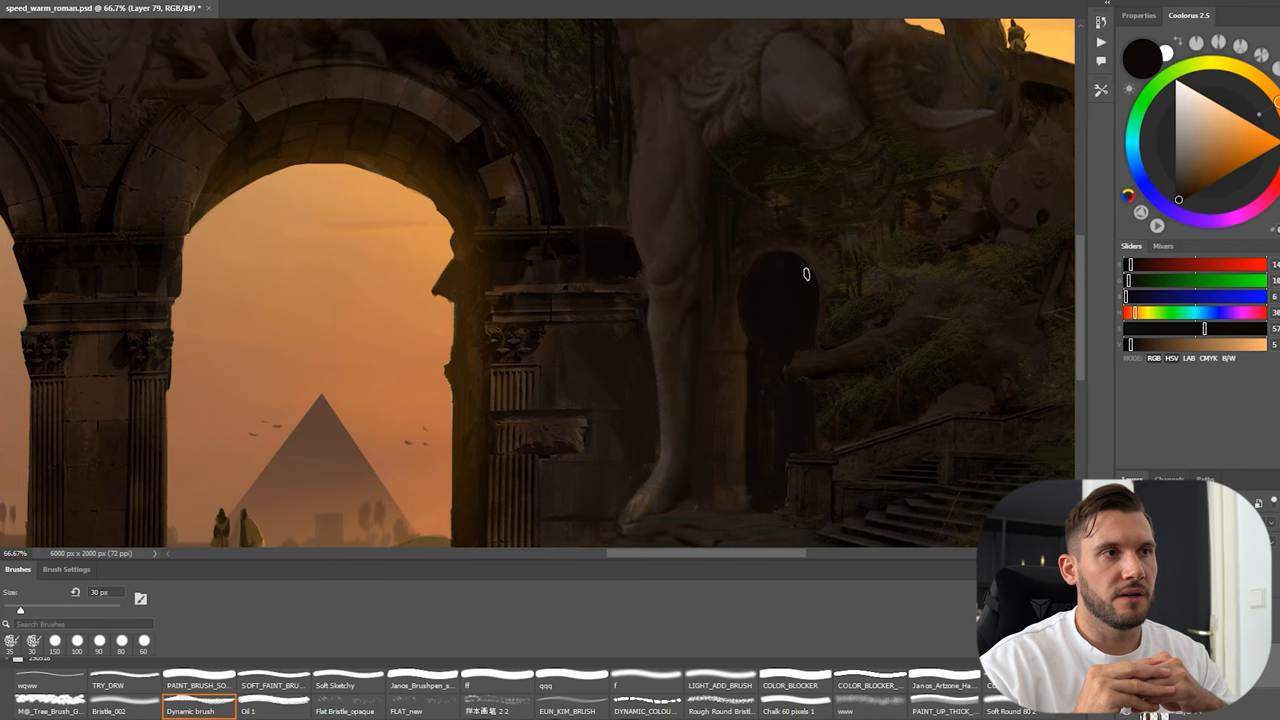